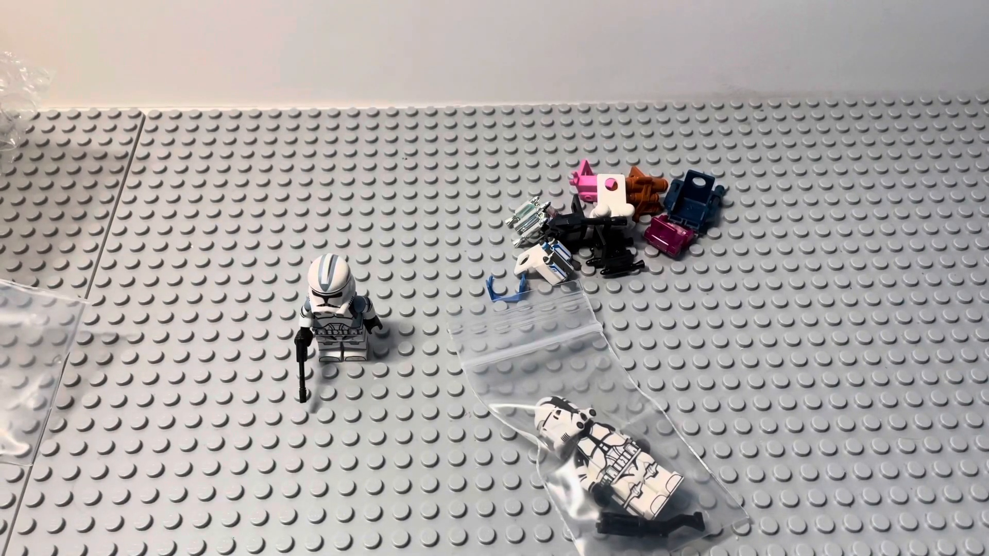
left_click(328, 328)
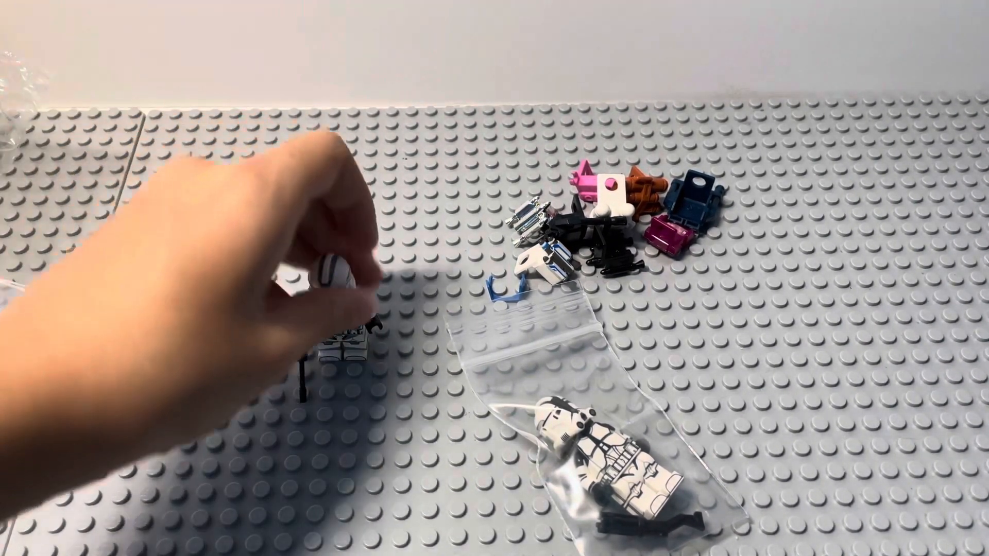